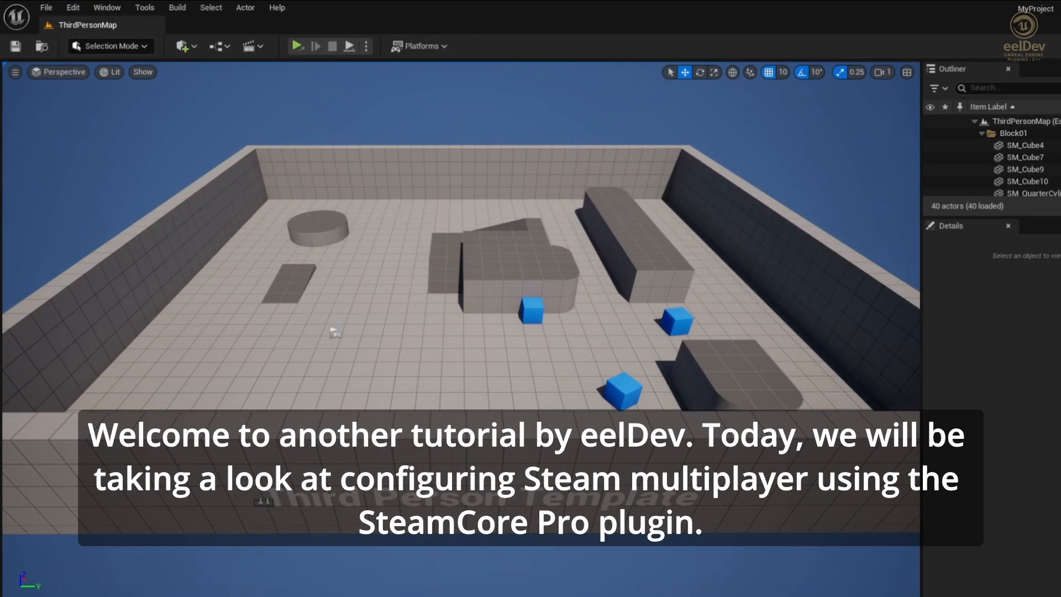
pyautogui.moveTo(72, 7)
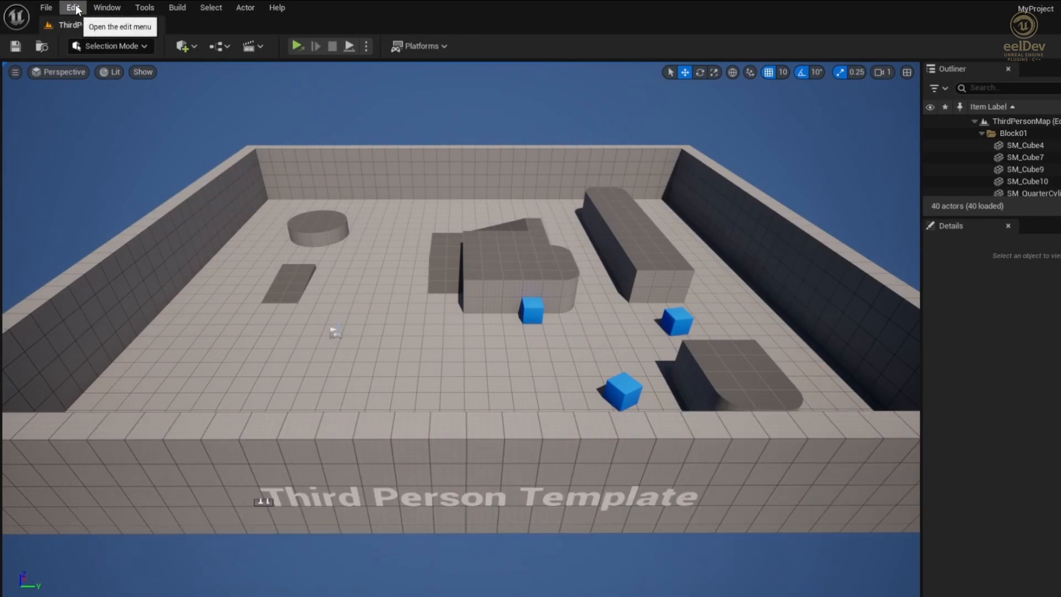
# Step: Open the Edit menu in the ThirdPersonMap project to reach the plugin list
pyautogui.click(72, 7)
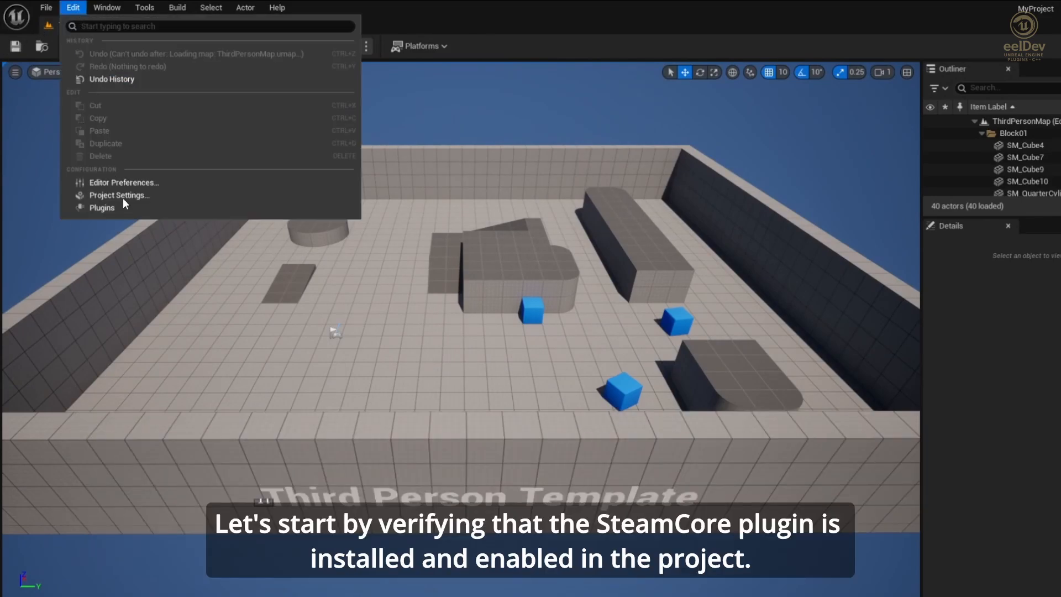
pyautogui.moveTo(102, 208)
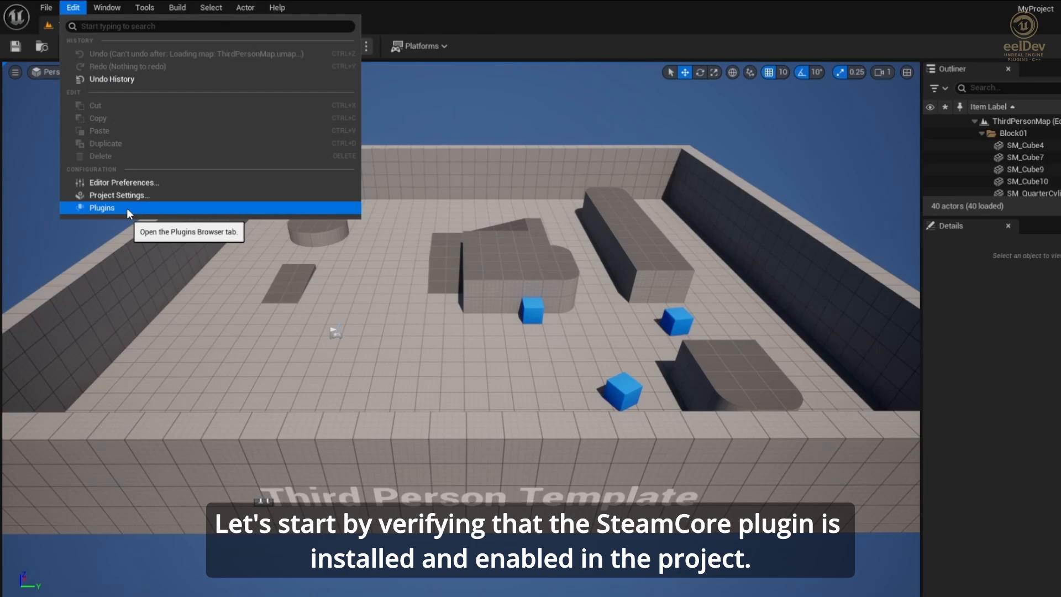
# Step: Verify SteamCore PRO is enabled under eelDev Plugins, then close the editor
pyautogui.click(101, 208)
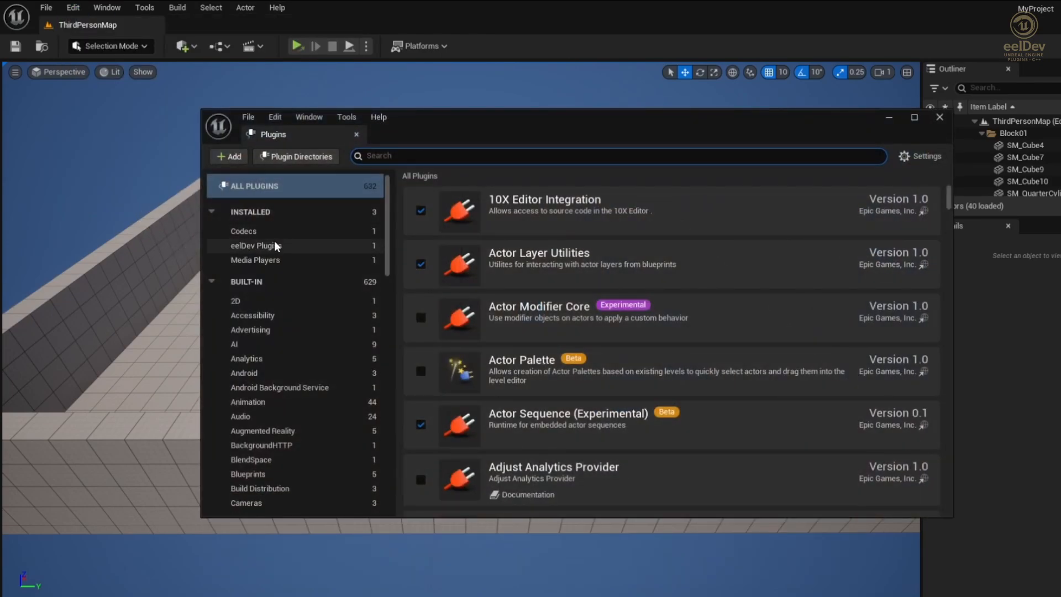
pyautogui.click(256, 245)
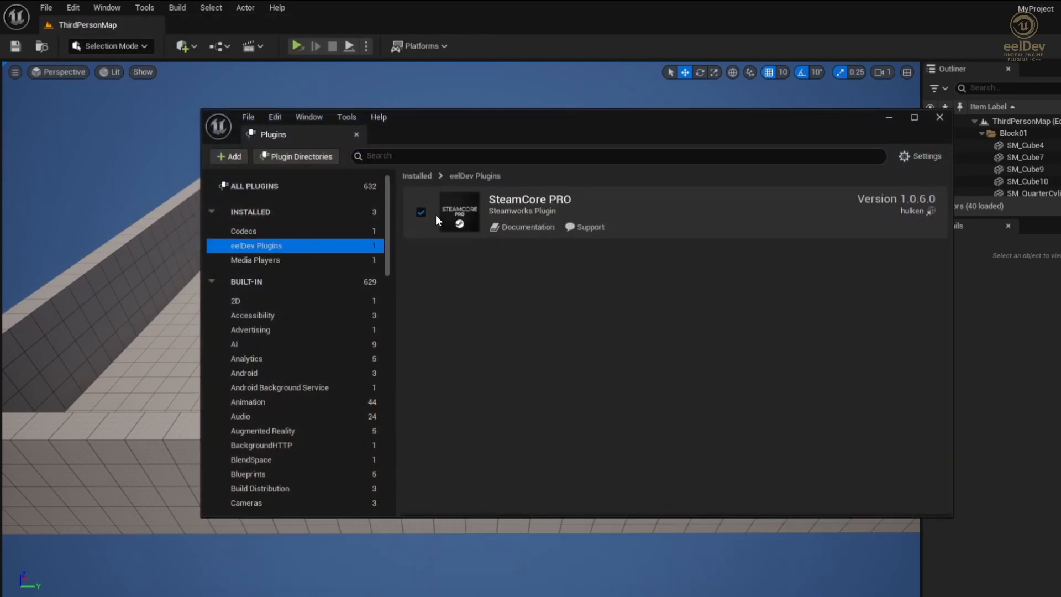
pyautogui.moveTo(702, 212)
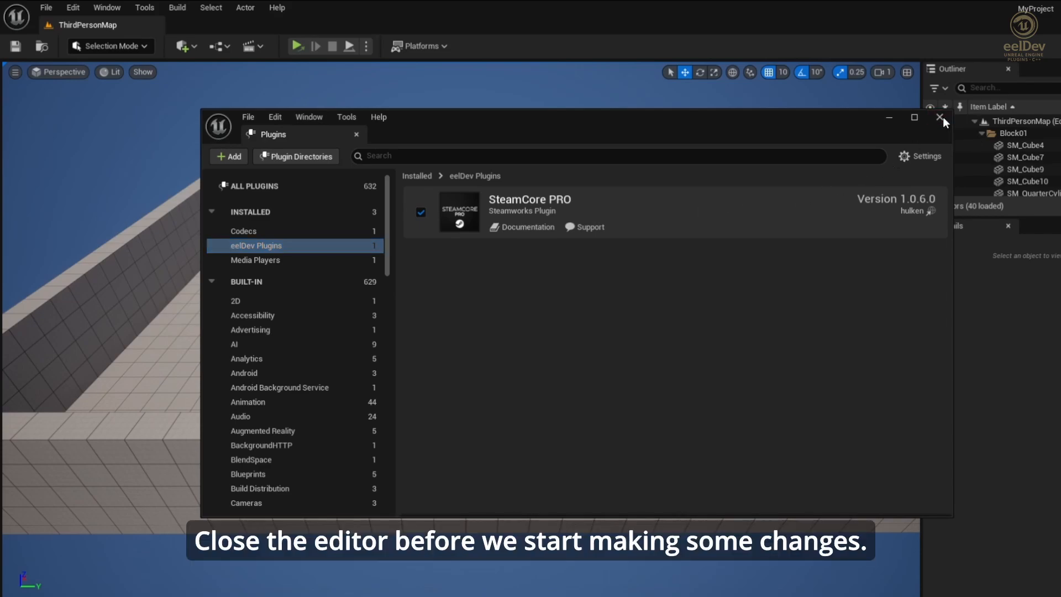
pyautogui.click(940, 118)
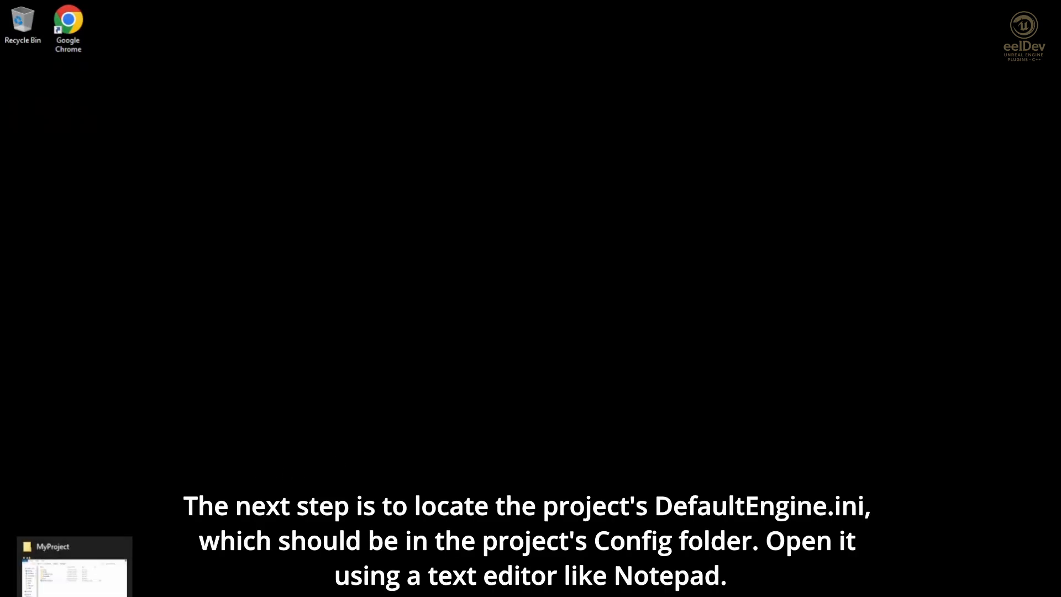
# Step: Open MyProject's Config/DefaultEngine.ini in Notepad from File Explorer
pyautogui.click(72, 575)
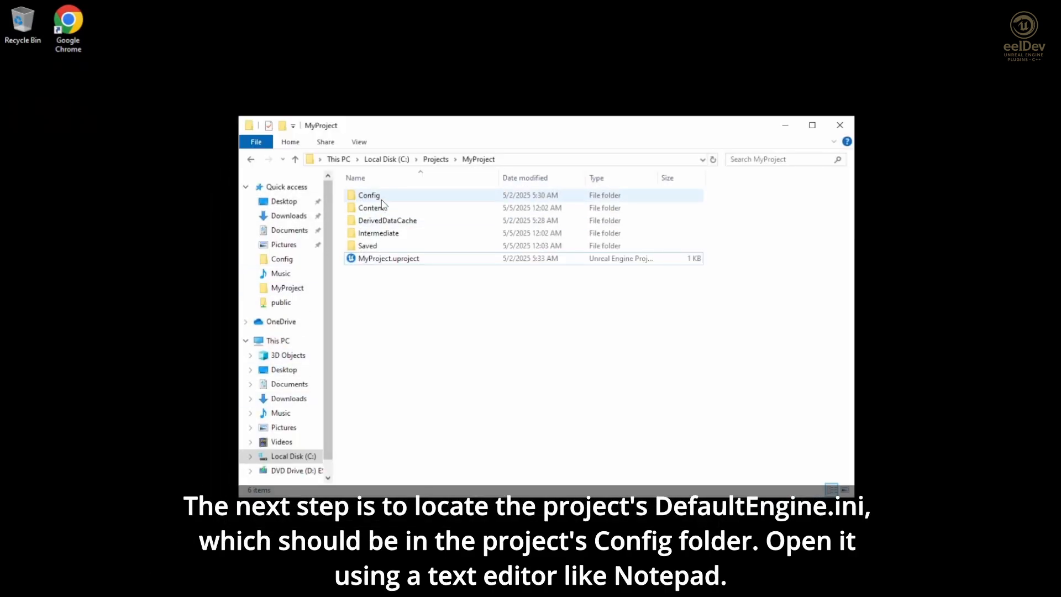
pyautogui.doubleClick(369, 195)
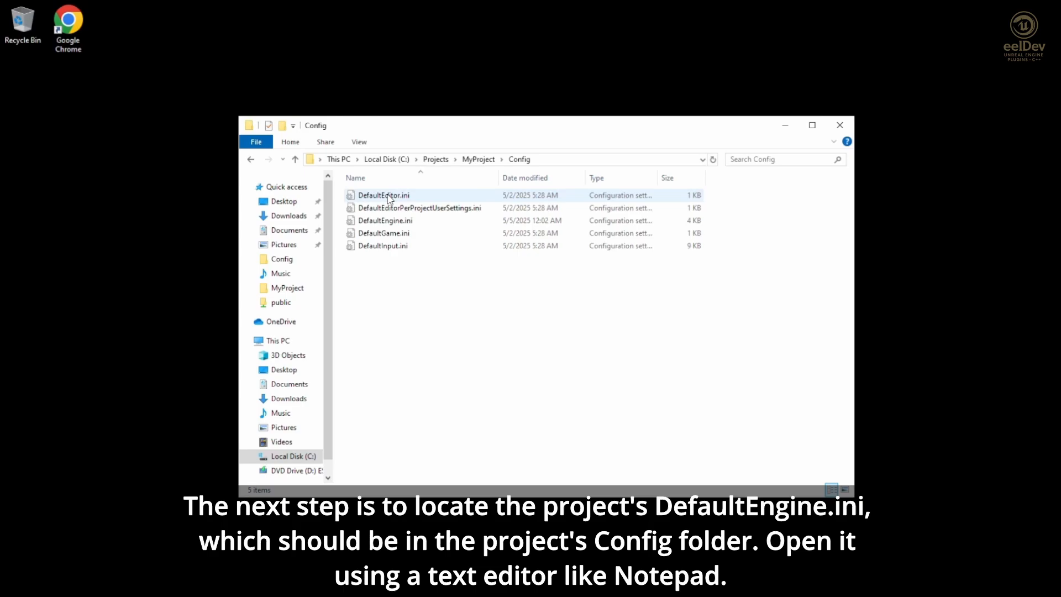
pyautogui.moveTo(385, 220)
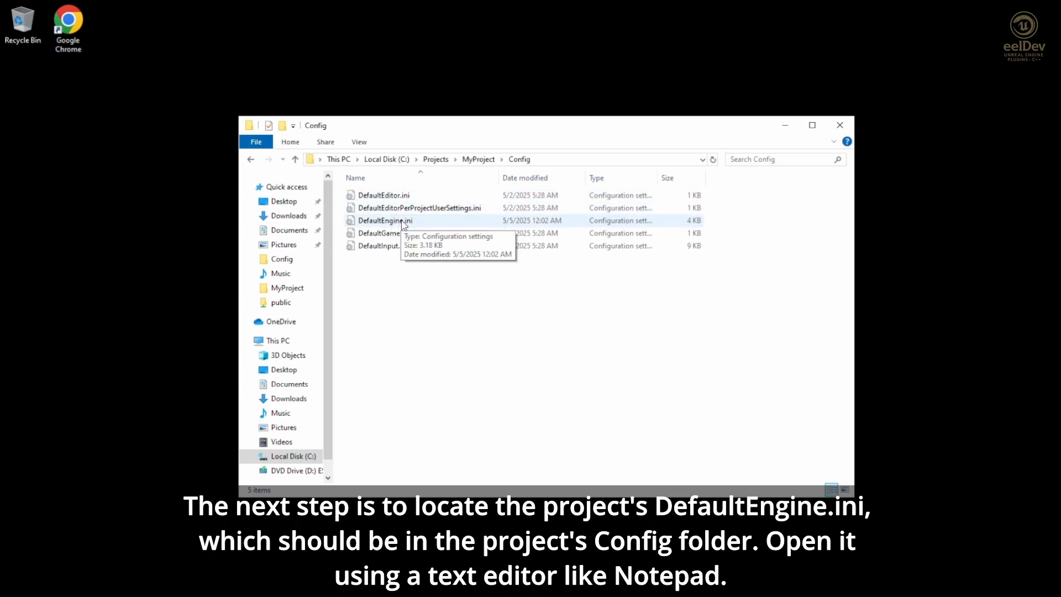
pyautogui.doubleClick(385, 220)
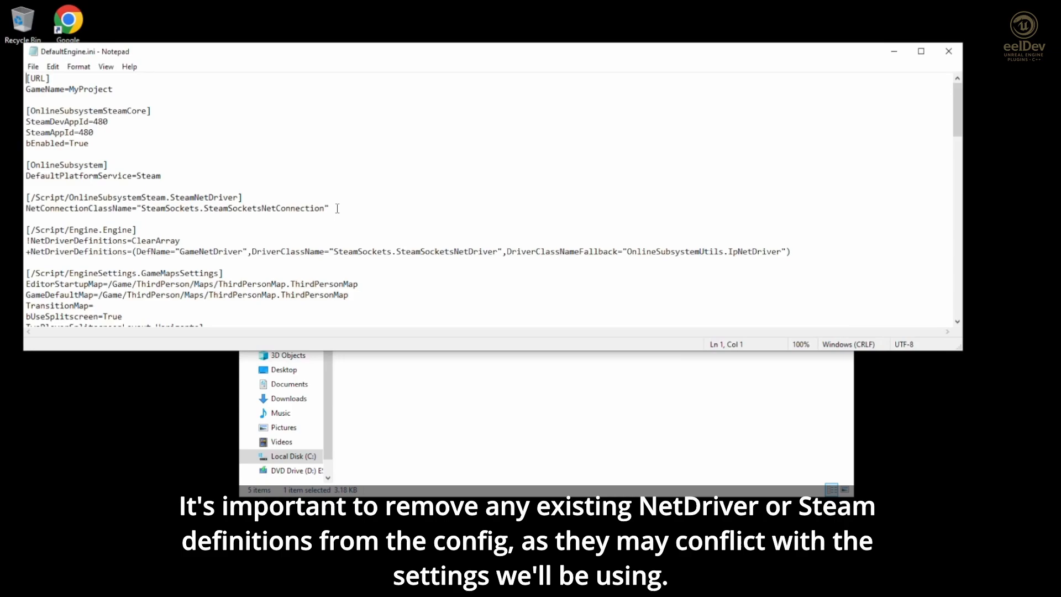
# Step: Delete the old SteamNetDriver and [OnlineSubsystem] sections from DefaultEngine.ini
pyautogui.moveTo(27, 196); pyautogui.dragTo(328, 207)
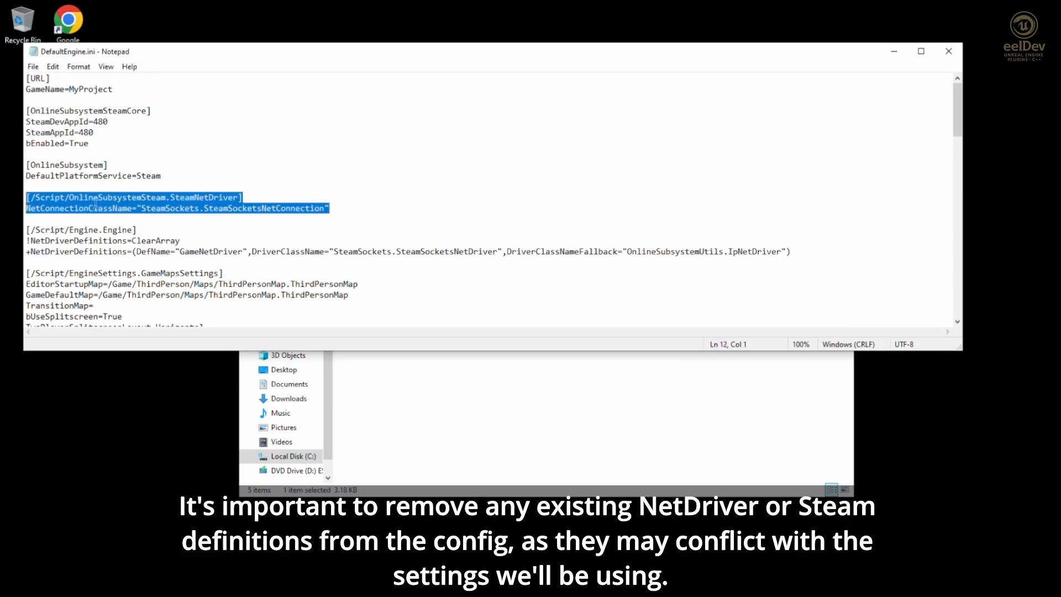
pyautogui.press('Delete')
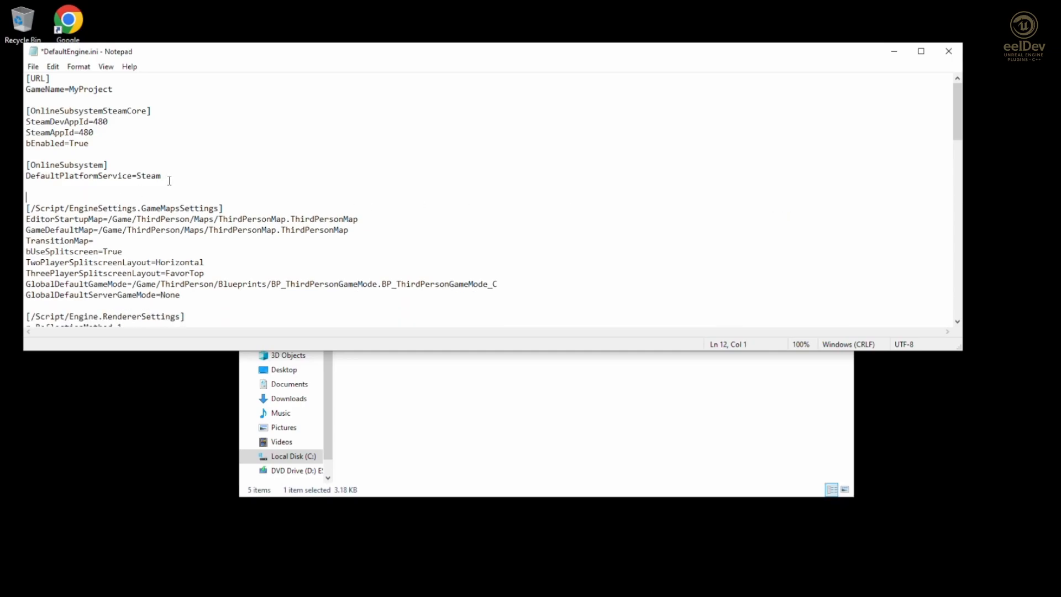
pyautogui.moveTo(26, 164); pyautogui.dragTo(161, 176)
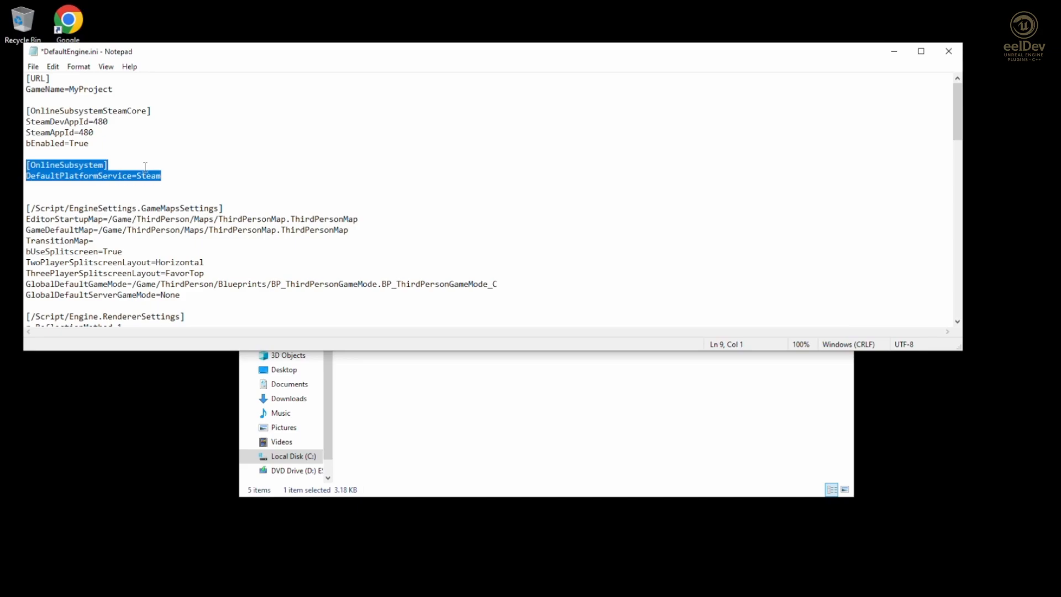
pyautogui.press('Delete')
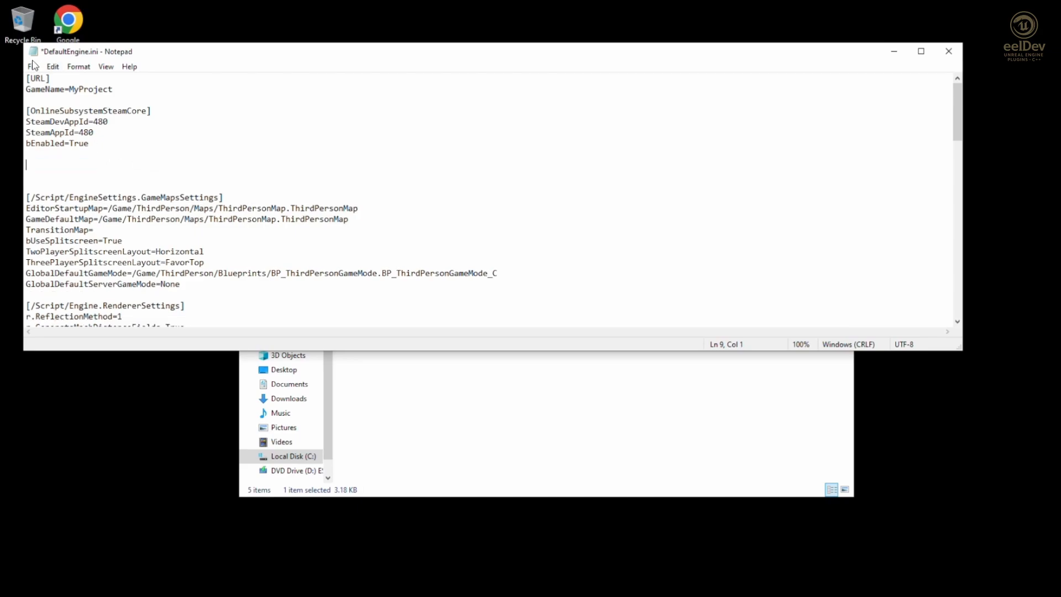
# Step: Save the edited DefaultEngine.ini and review the file
pyautogui.click(32, 66)
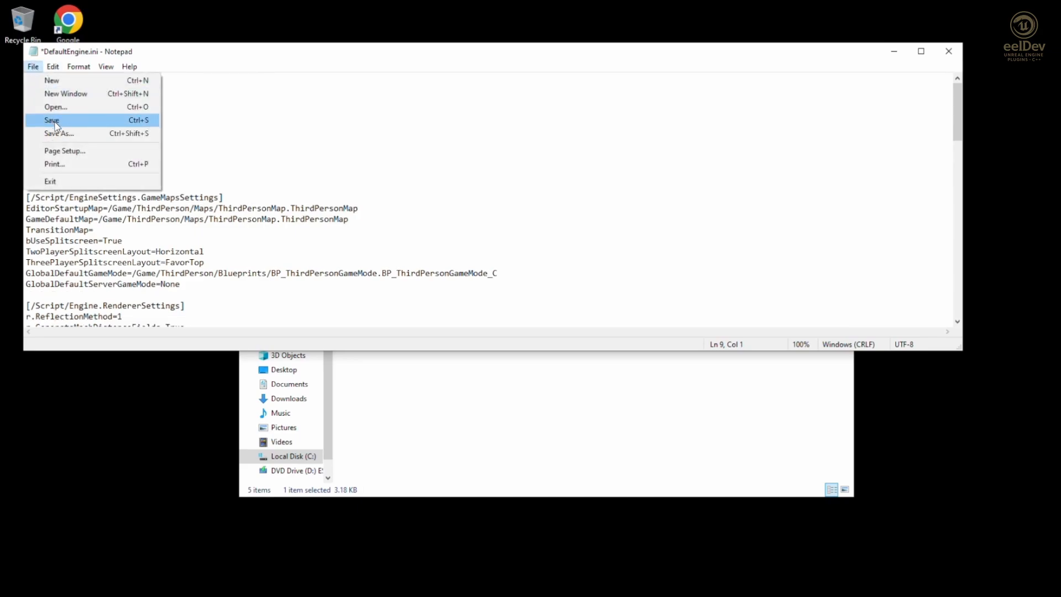
pyautogui.click(52, 119)
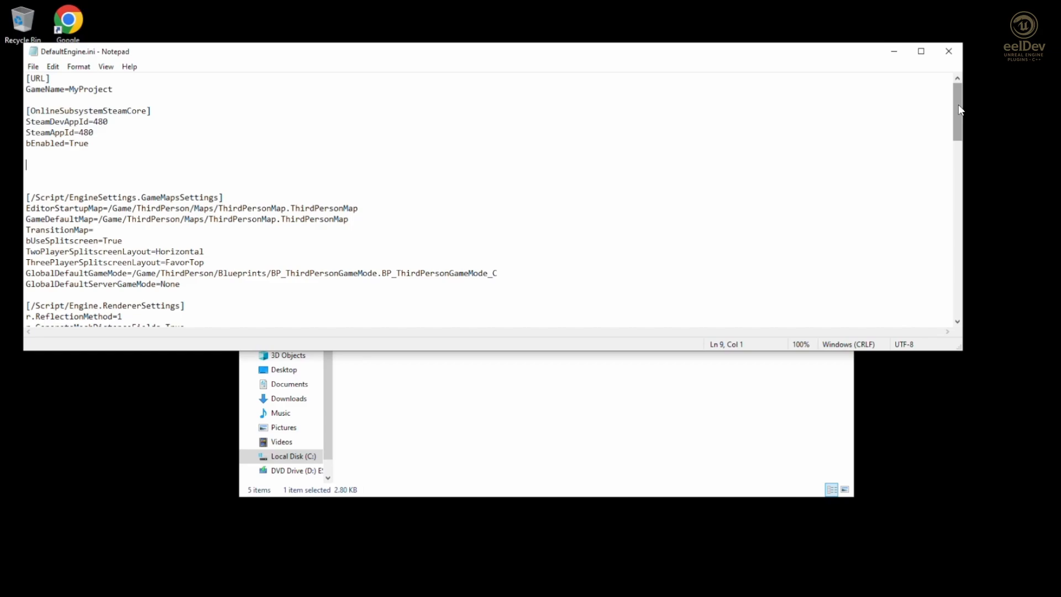
pyautogui.scroll(-3)
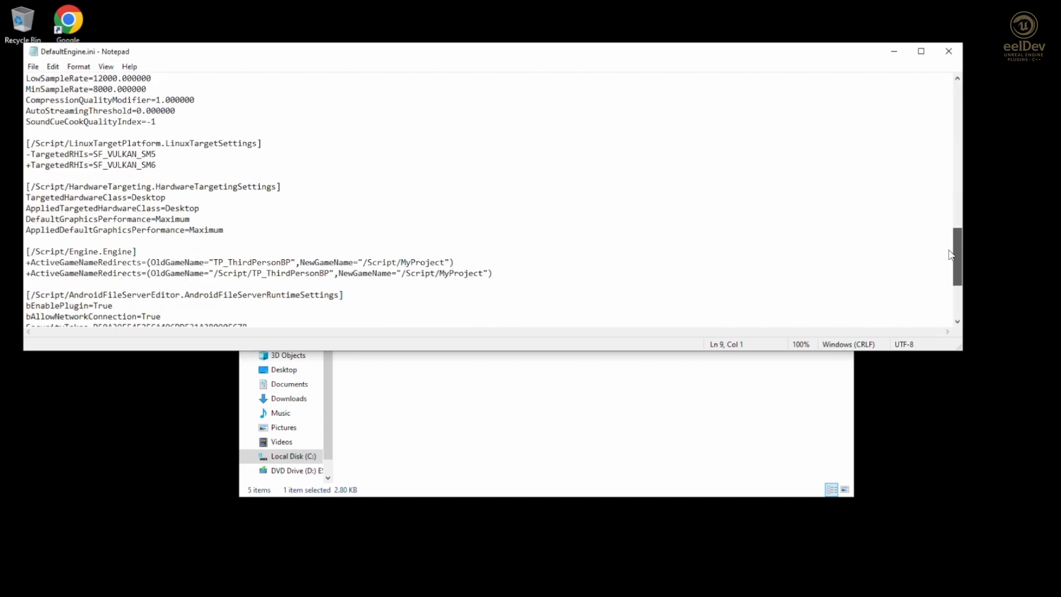
pyautogui.scroll(3)
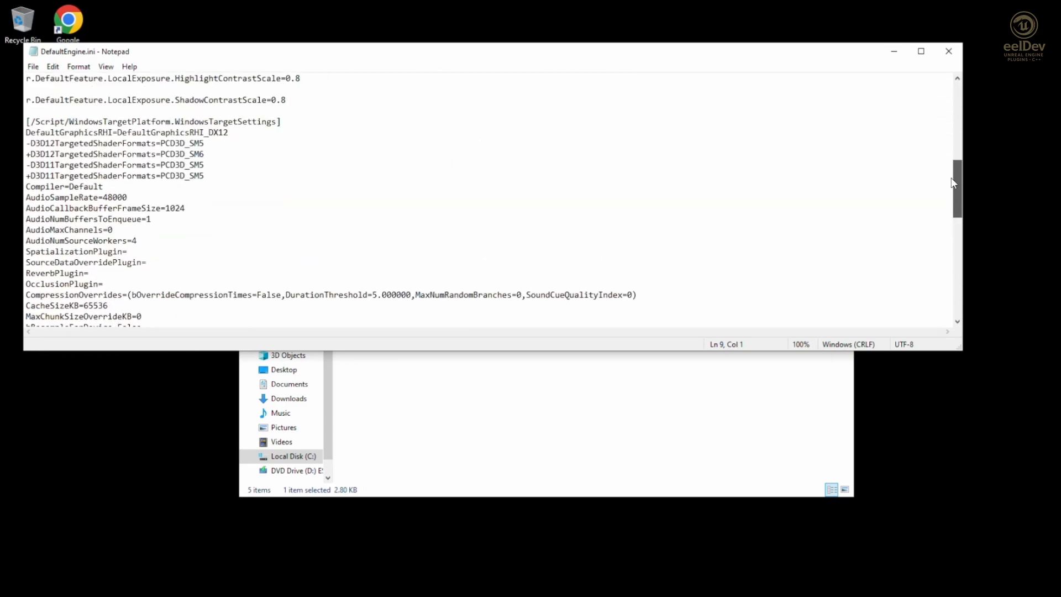
pyautogui.scroll(3)
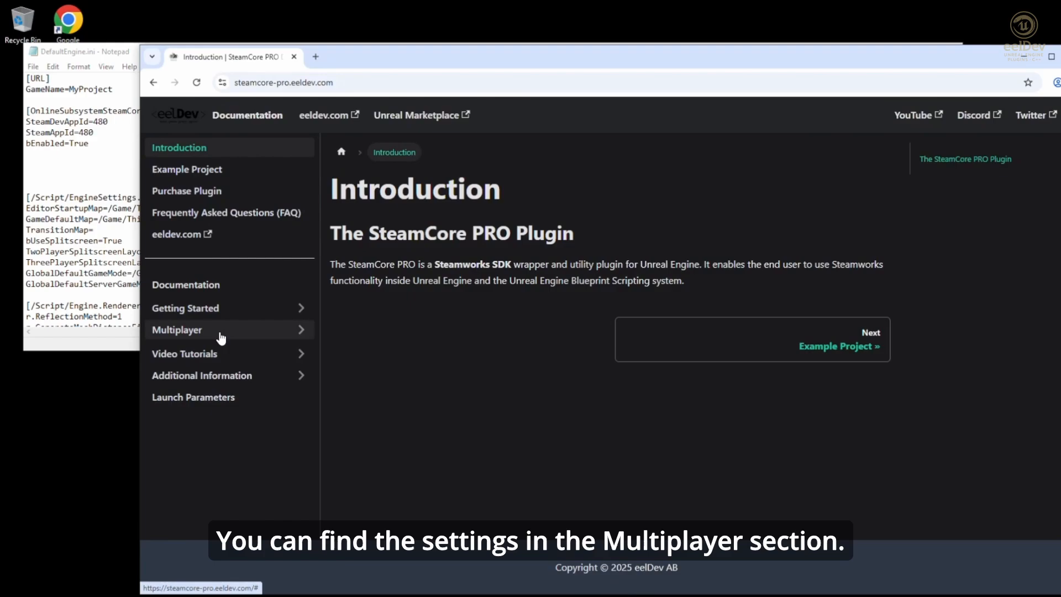
# Step: Copy the DefaultEngine.ini code block from the docs' Multiplayer > Configuring SteamCoreSockets page
pyautogui.click(177, 329)
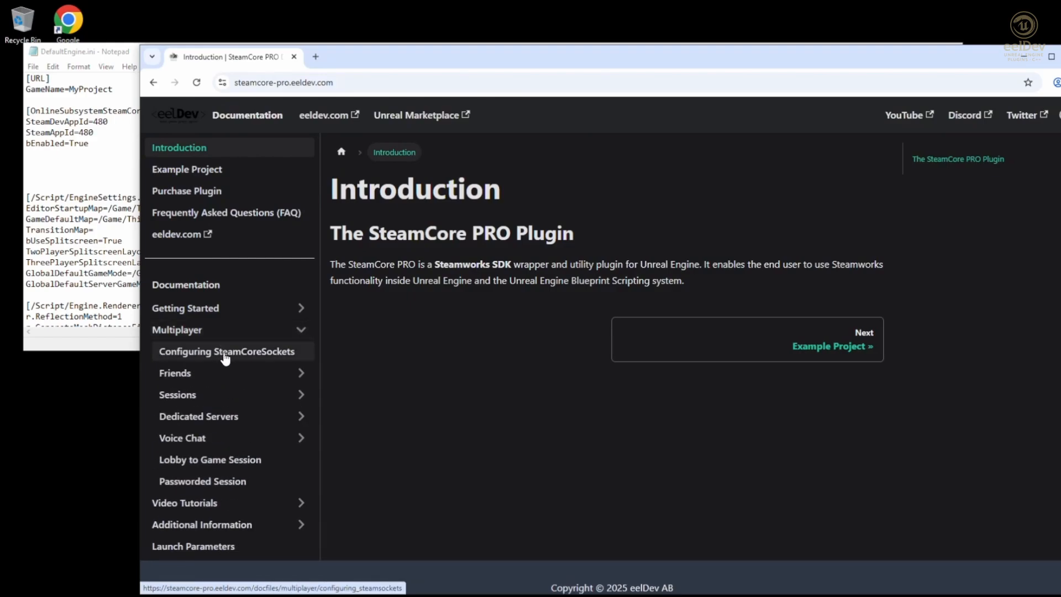
pyautogui.click(226, 351)
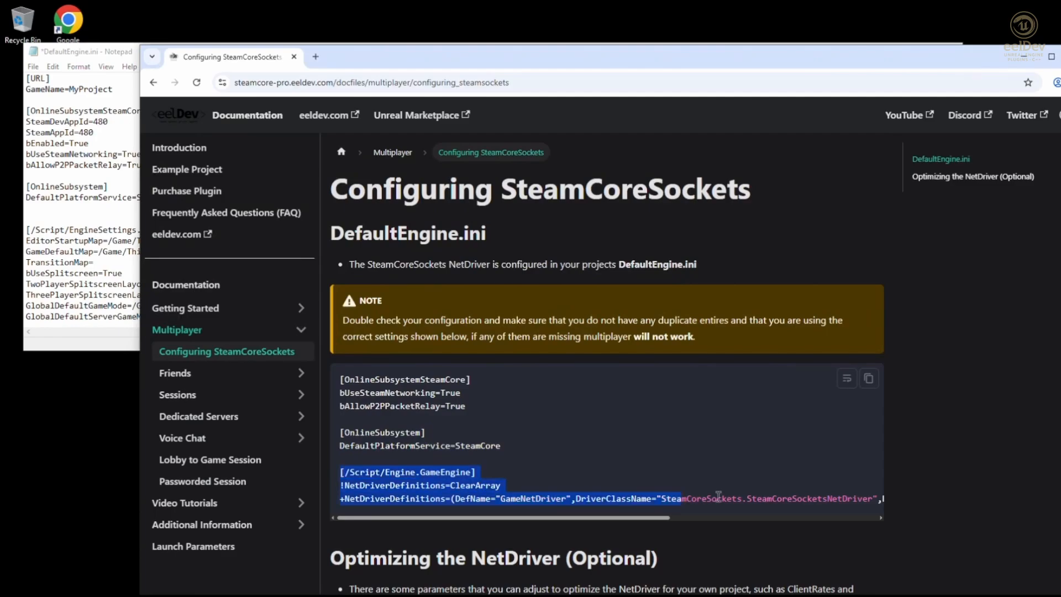
pyautogui.hscroll(3)
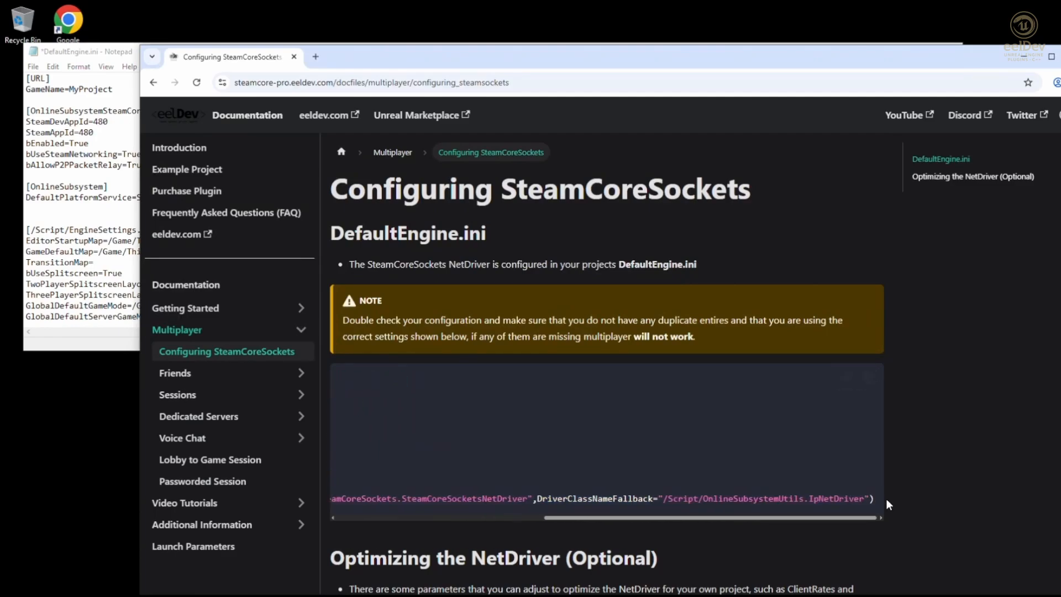
pyautogui.rightClick(888, 503)
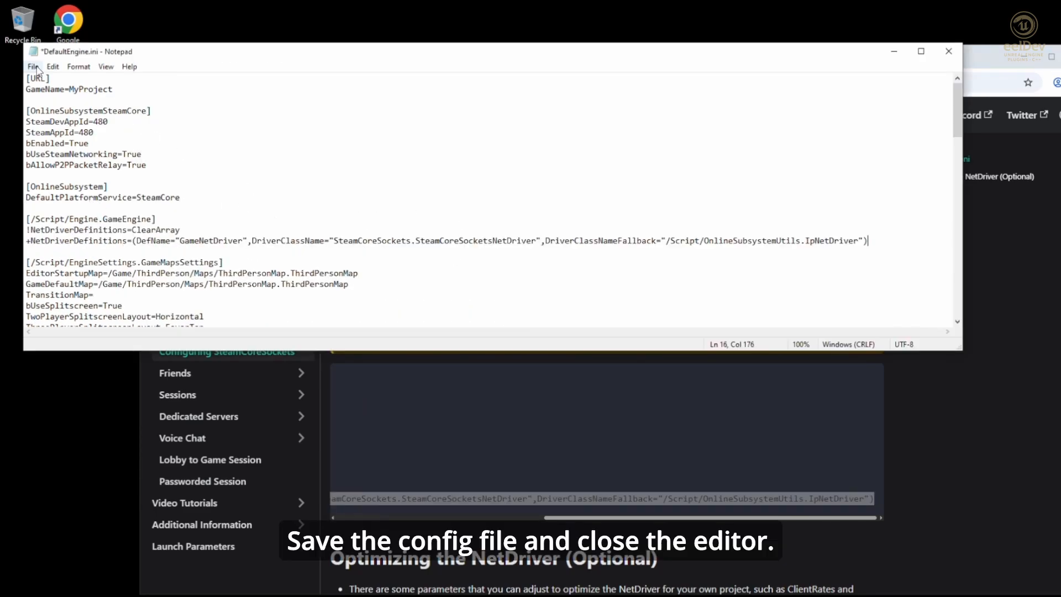
# Step: Save DefaultEngine.ini containing the pasted SteamCore sockets and platform settings
pyautogui.click(32, 66)
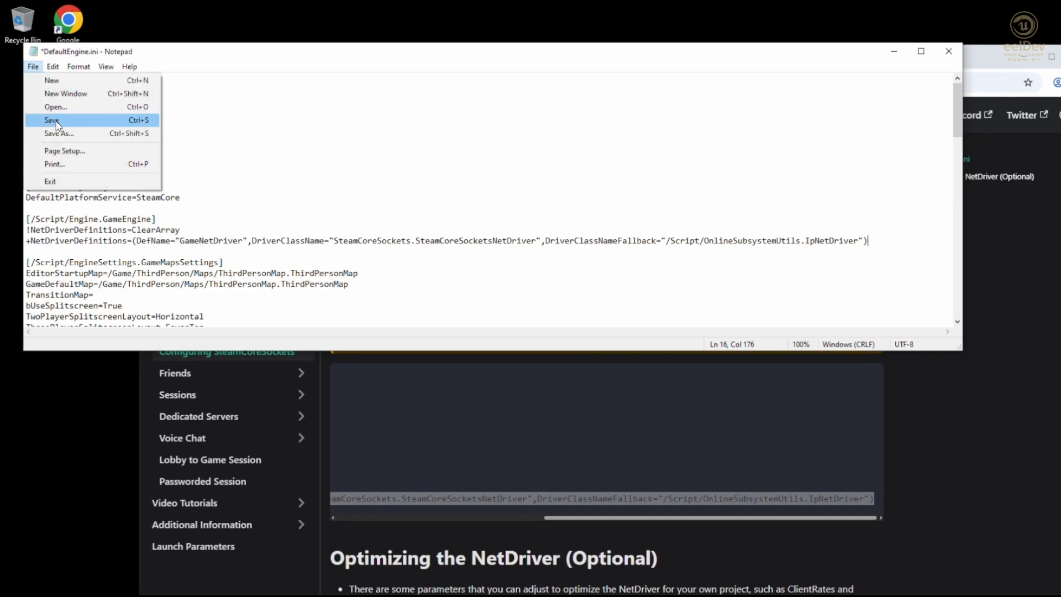
pyautogui.click(52, 120)
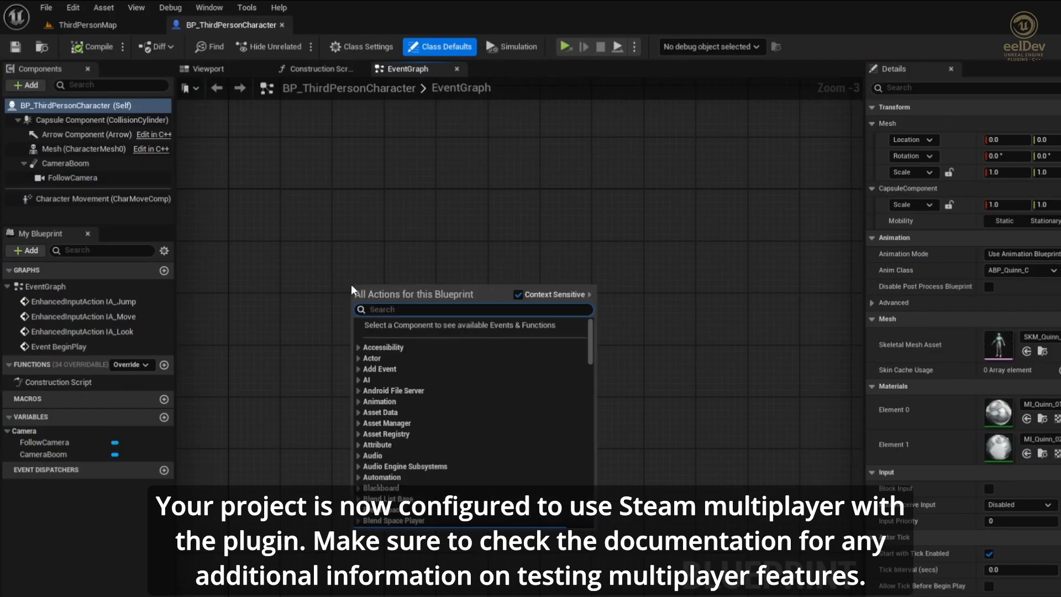
# Step: Add Create SteamCore Pro Session and Find Steam Core Pro Sessions nodes to the EventGraph
pyautogui.write('create steamcore')
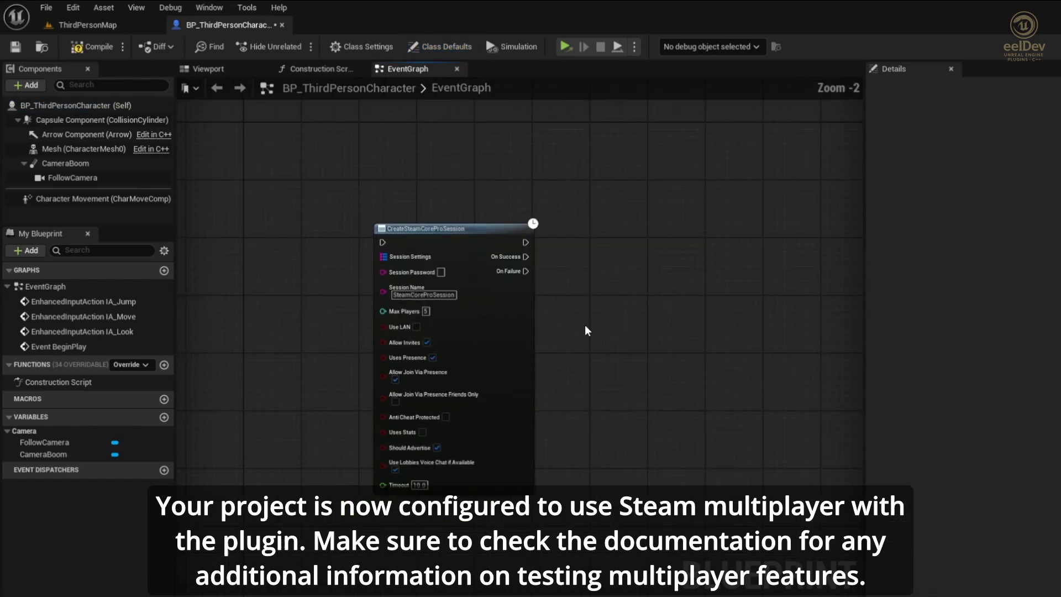
pyautogui.scroll(3)
pyautogui.write('find steamcore')
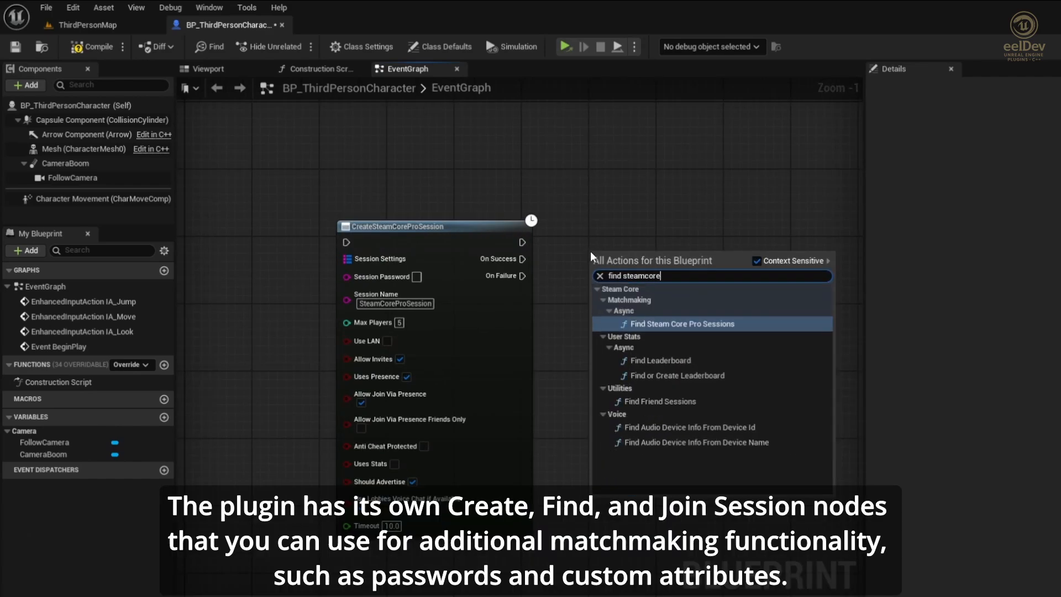
pyautogui.click(684, 324)
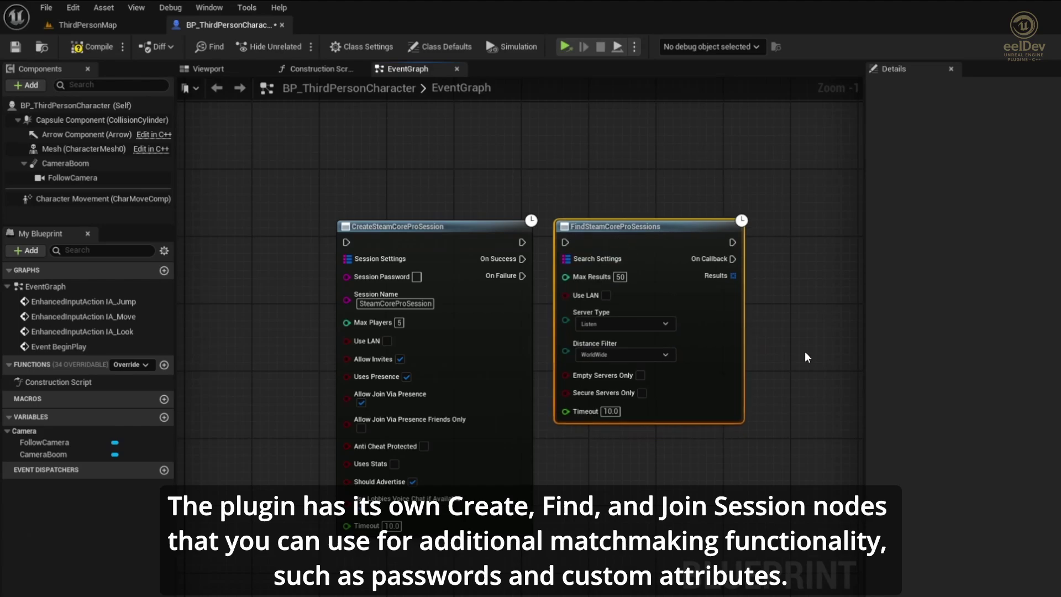
pyautogui.scroll(-3)
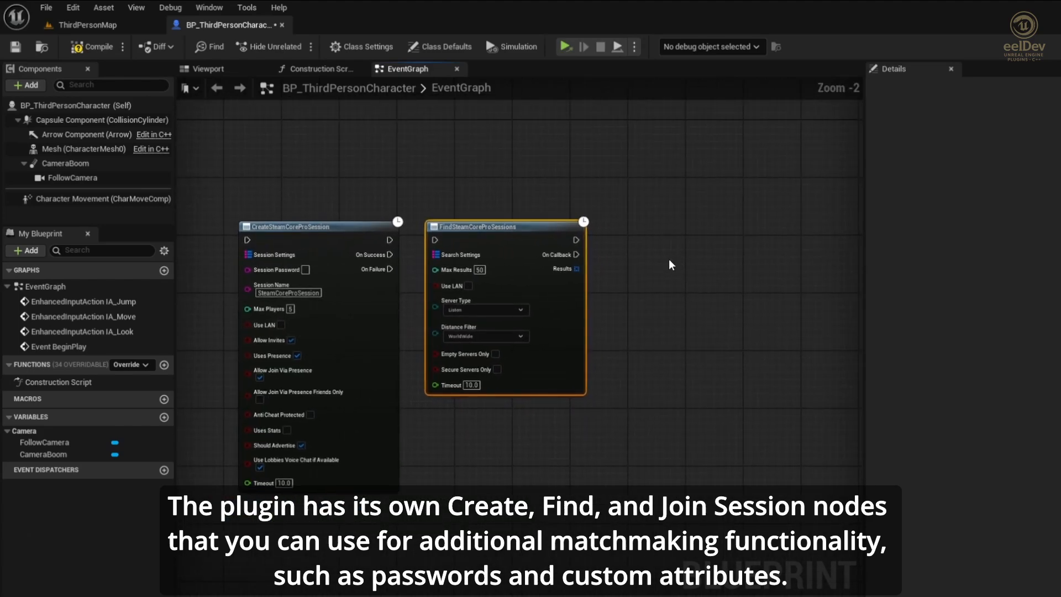